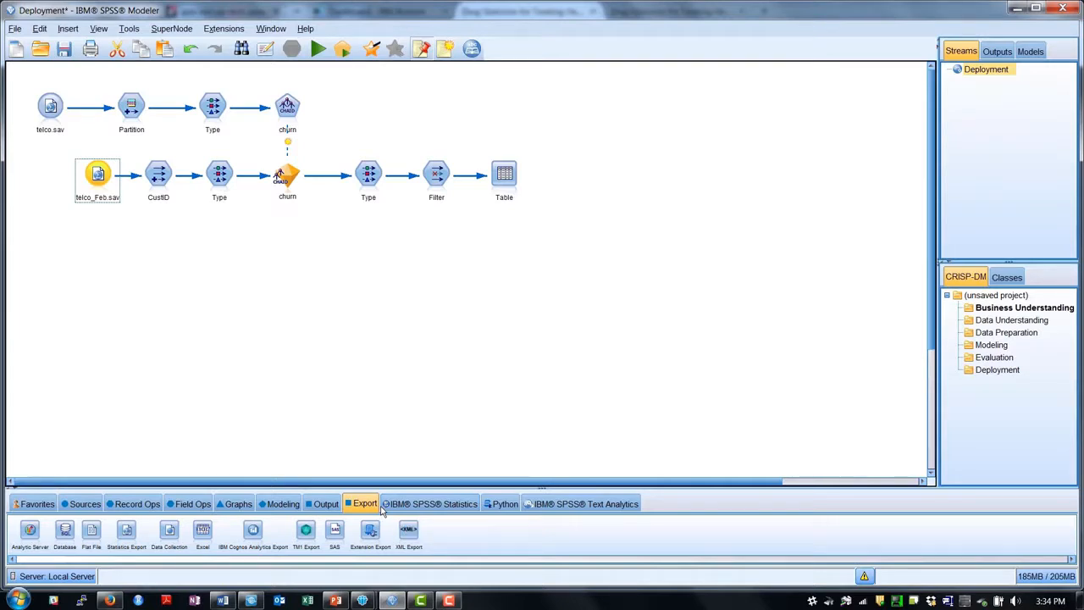
mouse_move(502, 163)
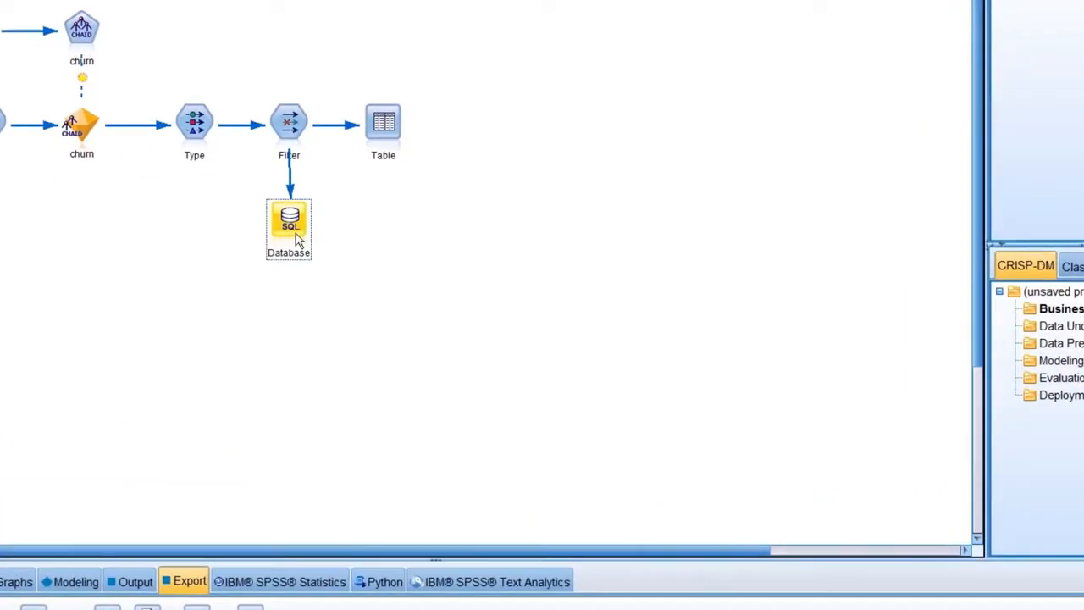
Step: Explore a new SQLServer connection for the Database export node, then cancel without configuring a data source
double_click(287, 222)
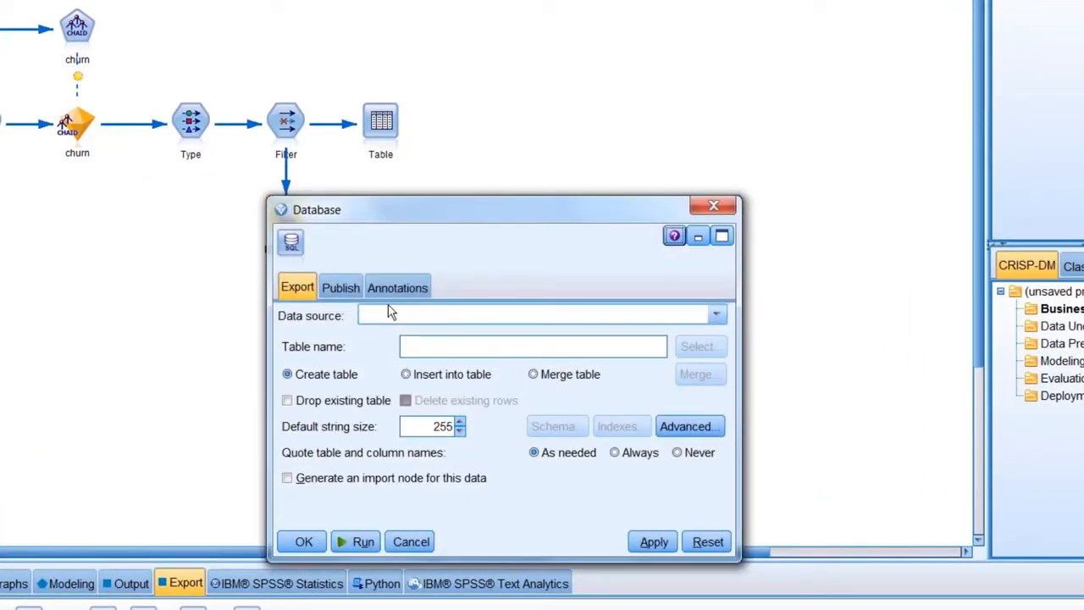
left_click(714, 313)
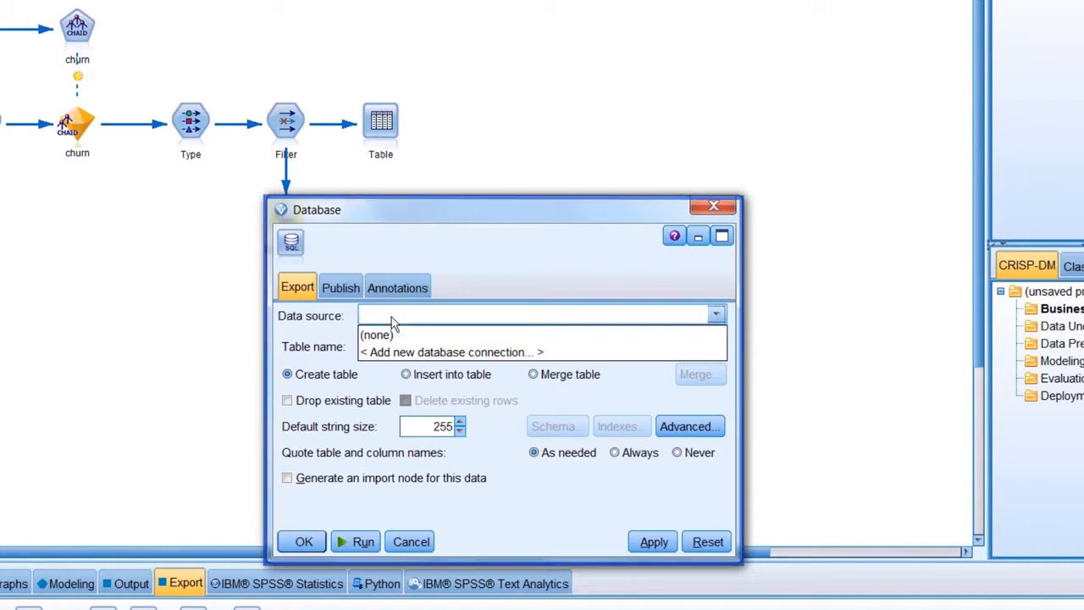
left_click(453, 351)
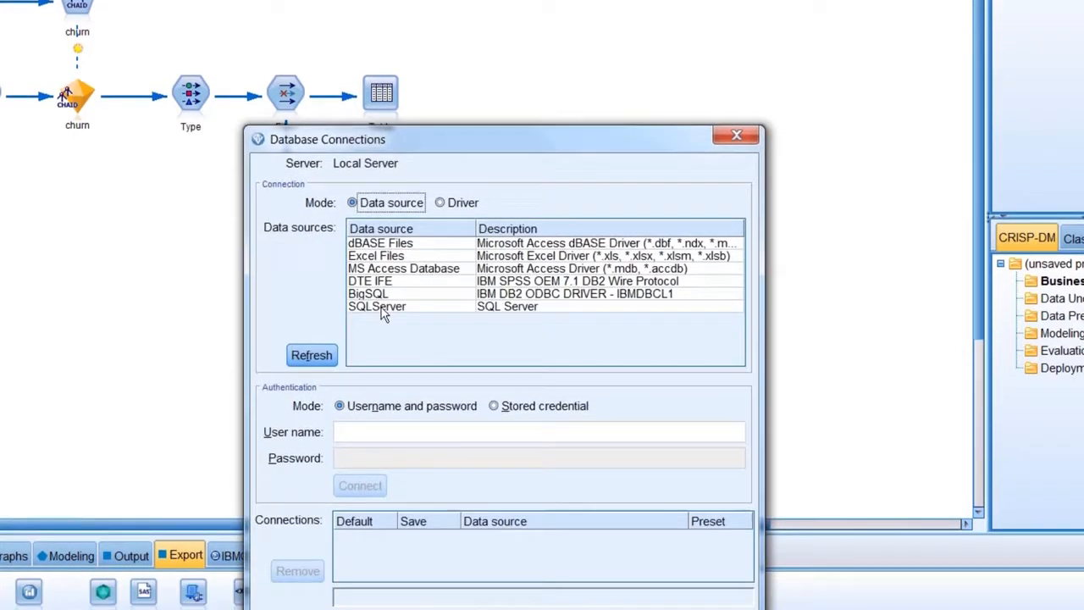
left_click(376, 305)
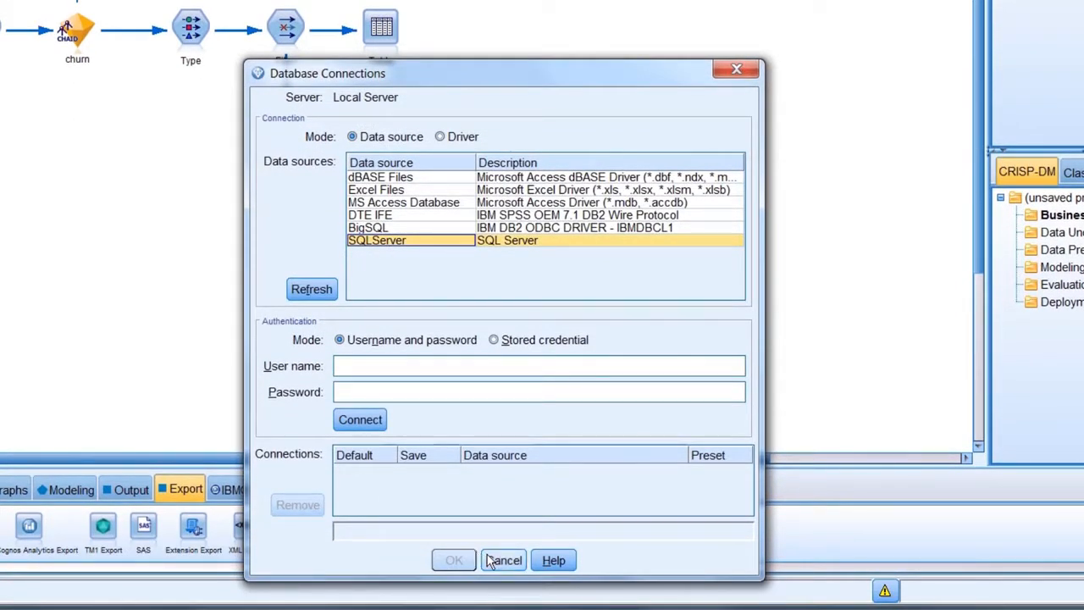
left_click(503, 559)
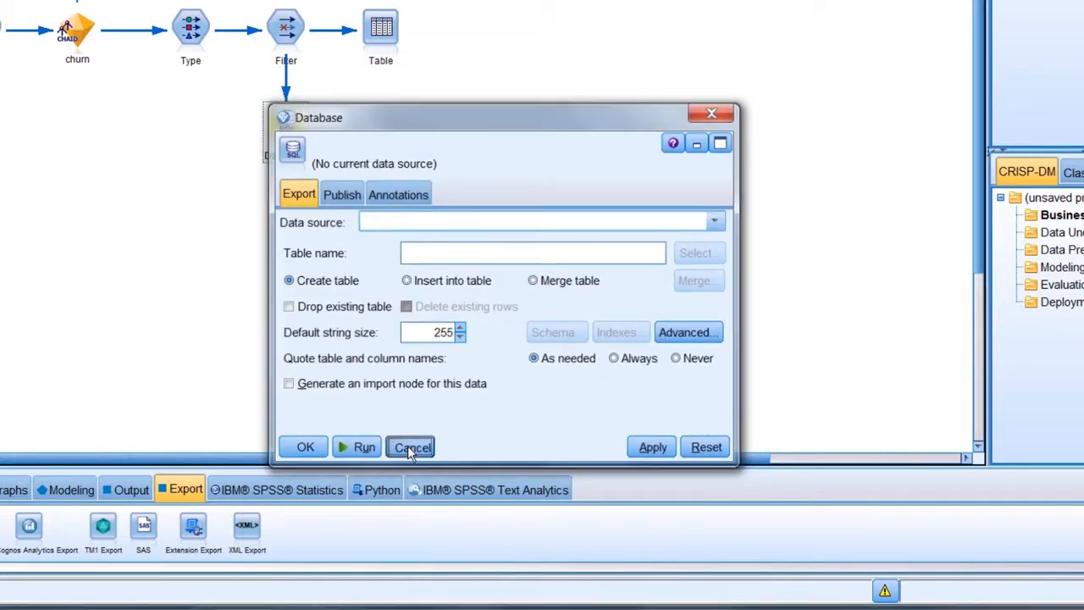
left_click(410, 447)
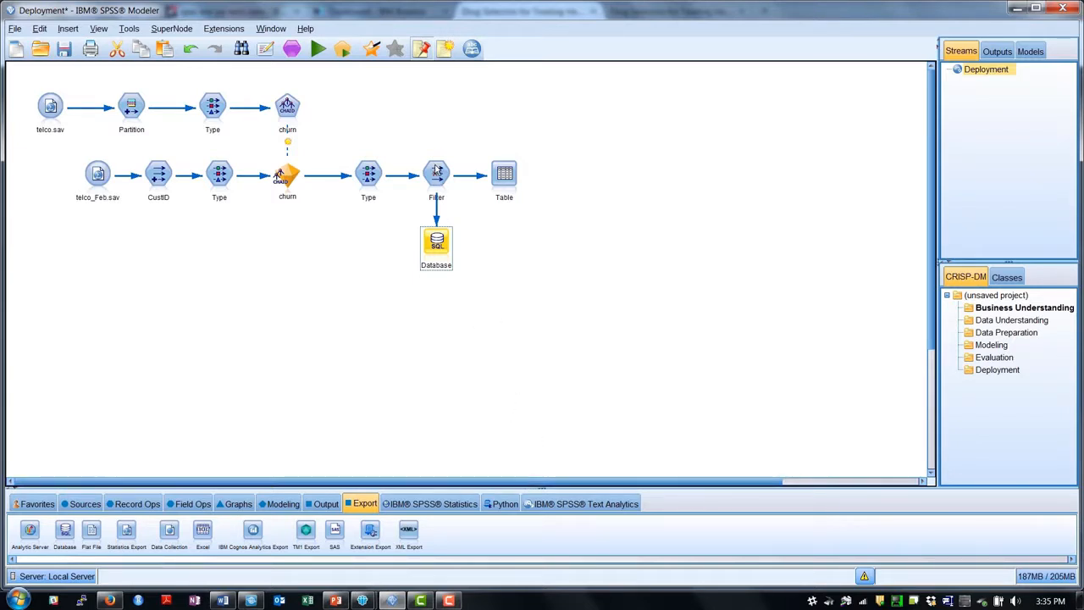
double_click(437, 172)
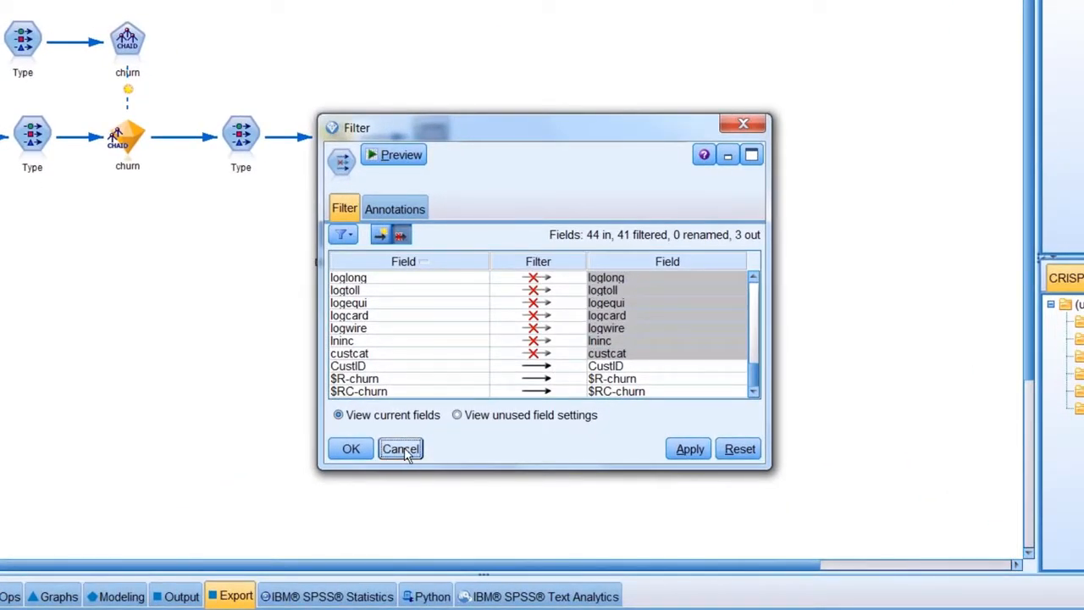
left_click(400, 449)
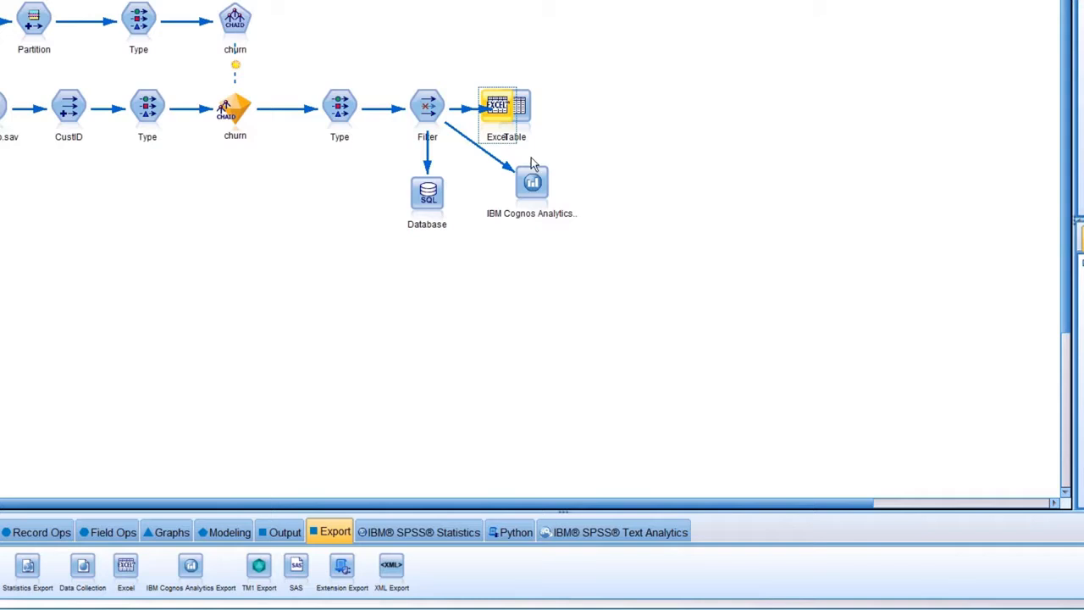
Step: Position the Excel export under Filter and run it, overwriting the existing excelexp.xlsx file
left_click_drag(507, 115, 331, 189)
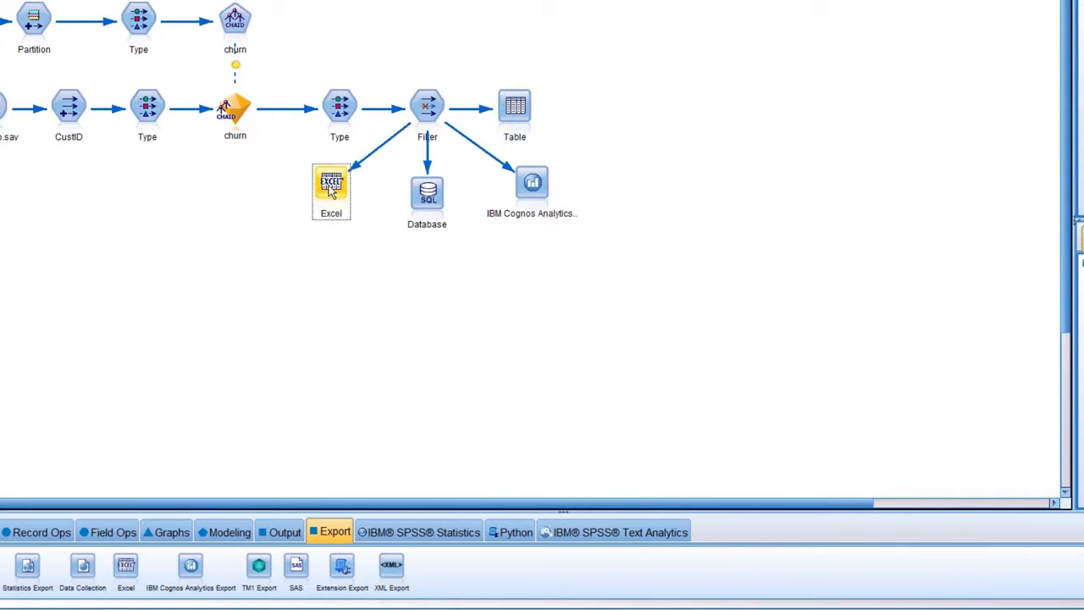
double_click(331, 183)
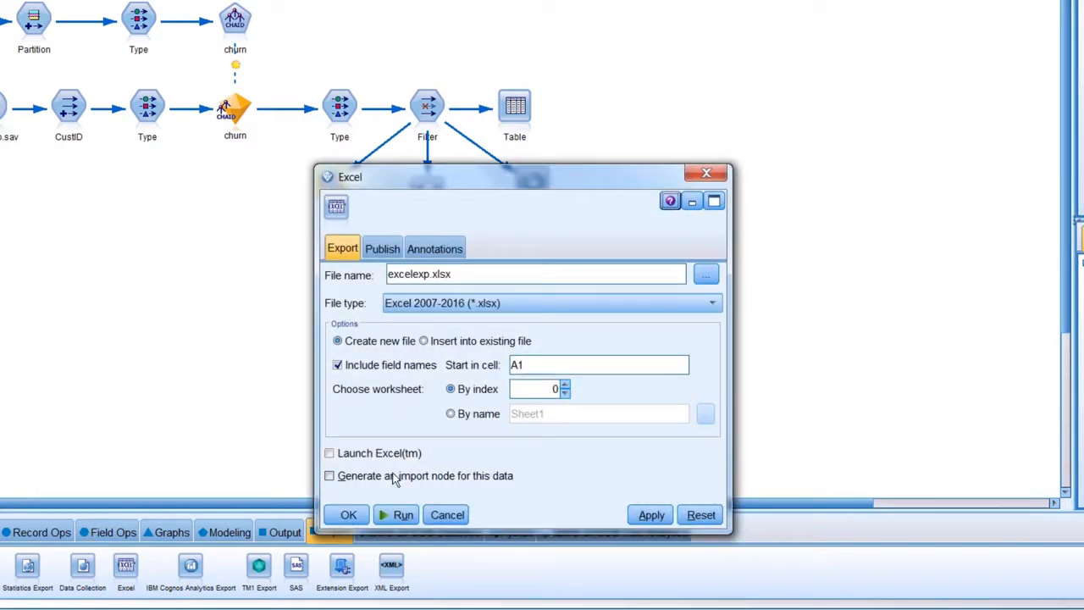
left_click(403, 515)
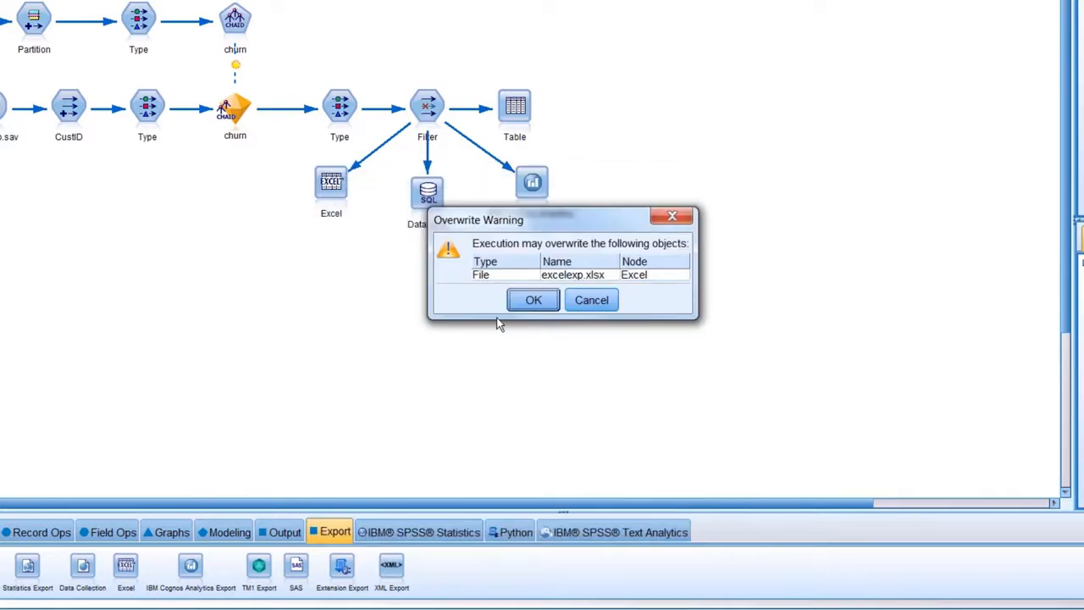
left_click(532, 300)
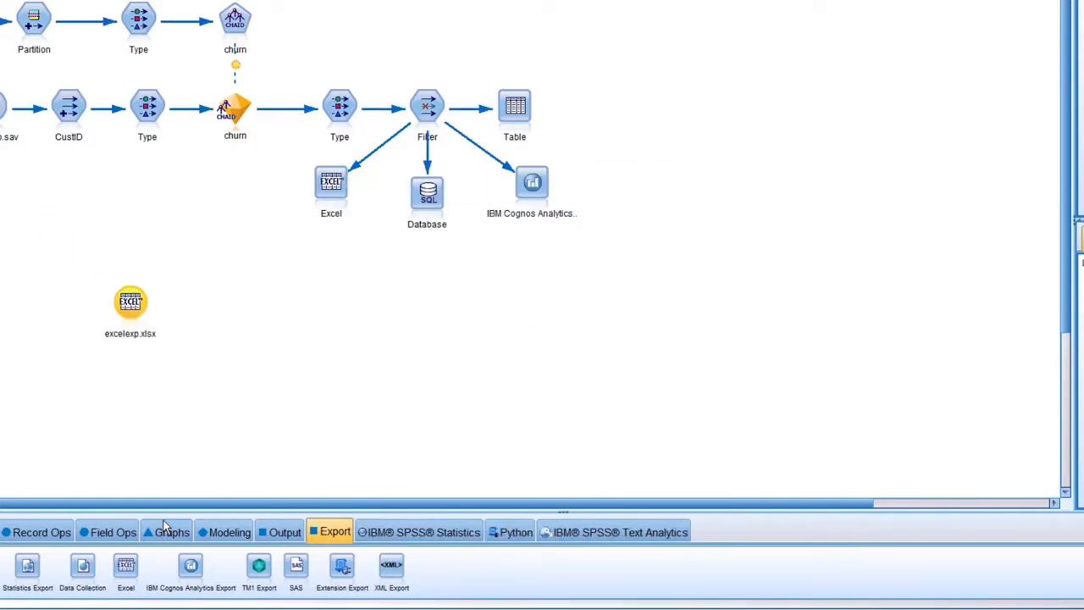
mouse_move(172, 531)
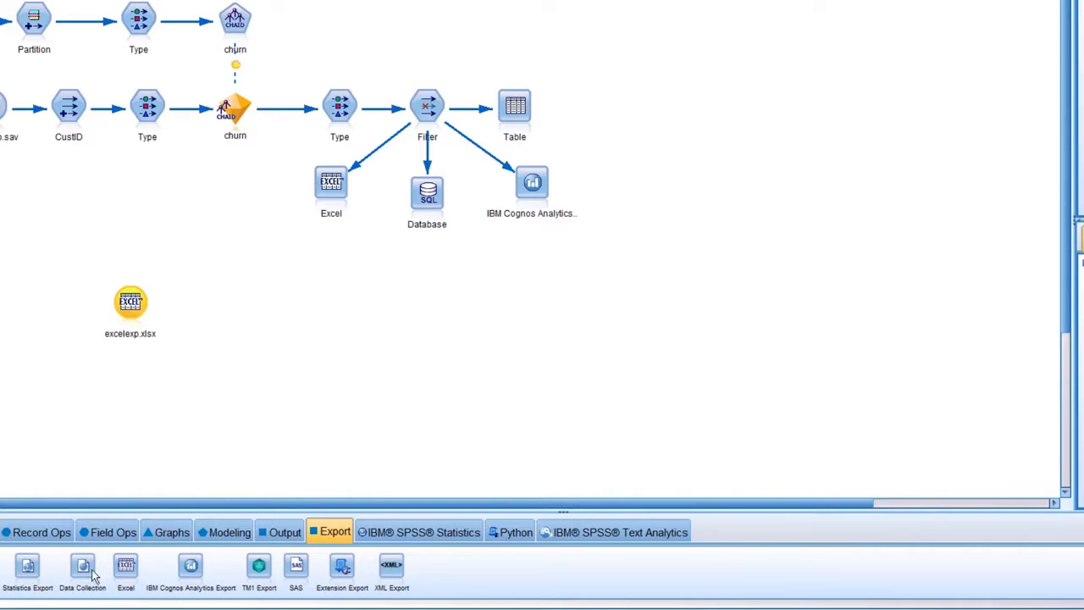
mouse_move(81, 565)
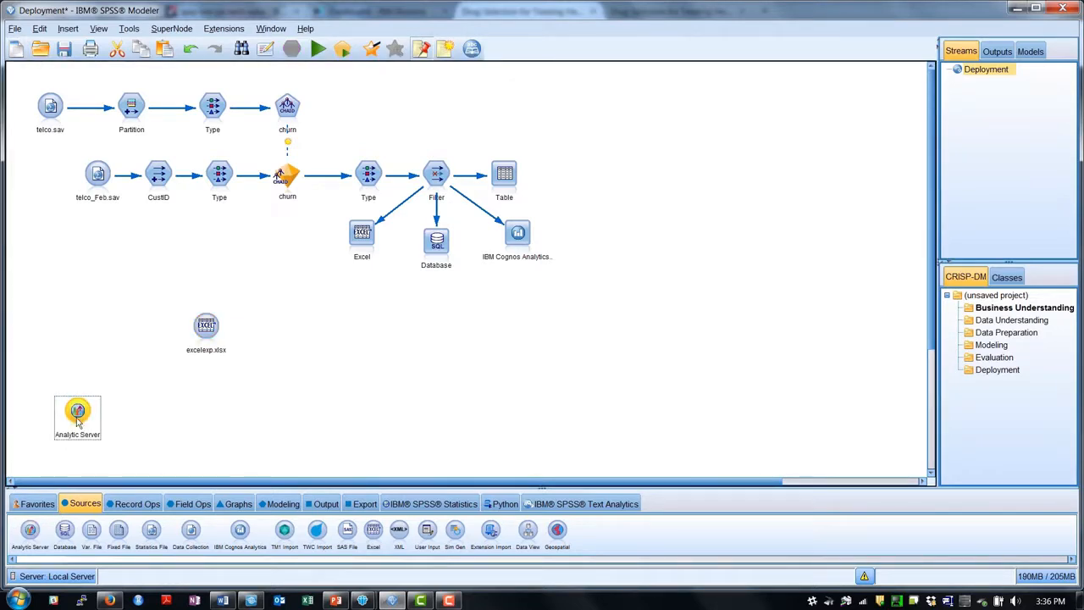
Step: Review the Analytic Server source node's settings and bring up Stream Properties from the Tools menu
double_click(77, 411)
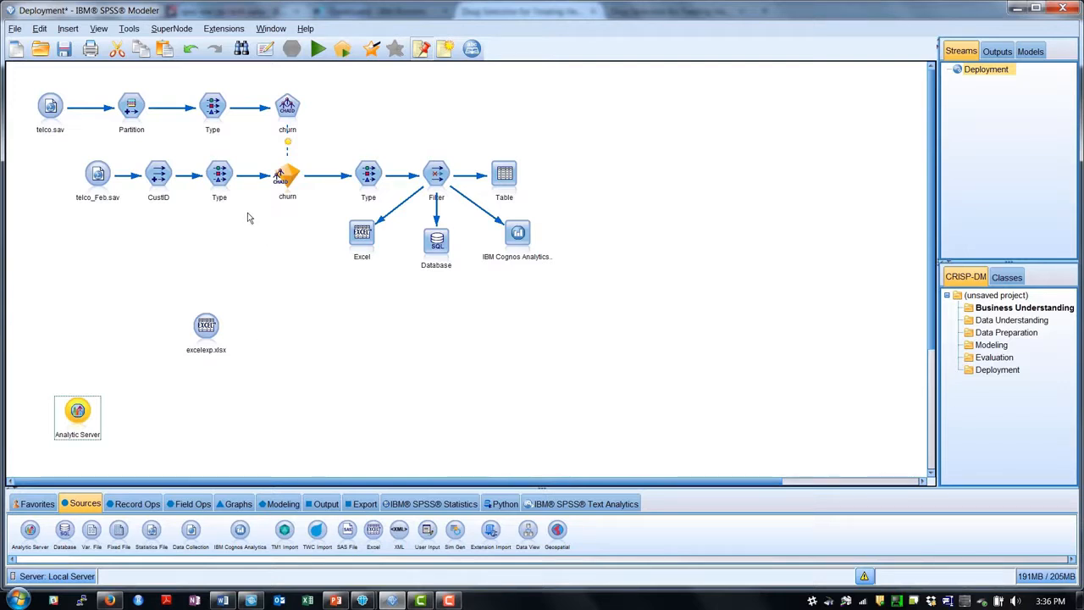
left_click(129, 27)
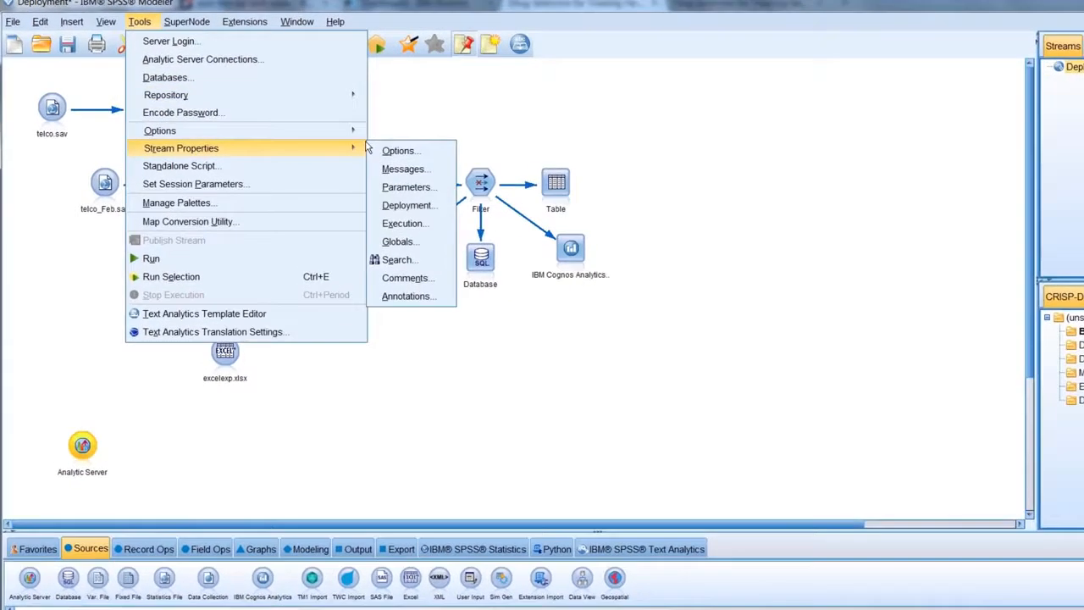
left_click(399, 151)
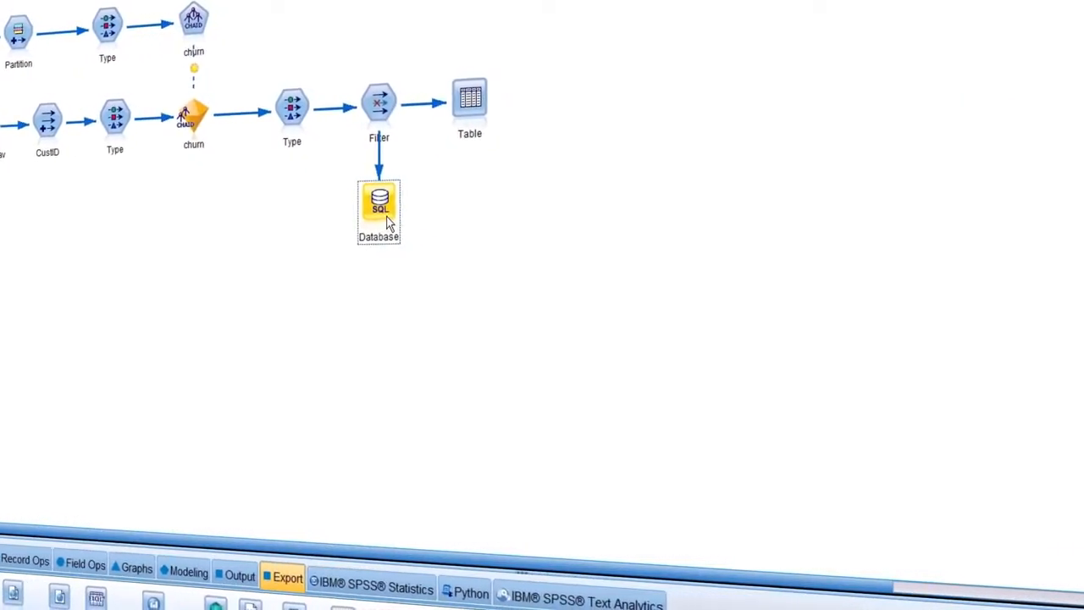
Step: Start a new SQLServer connection from the Database export node and dismiss it unconfigured
double_click(379, 203)
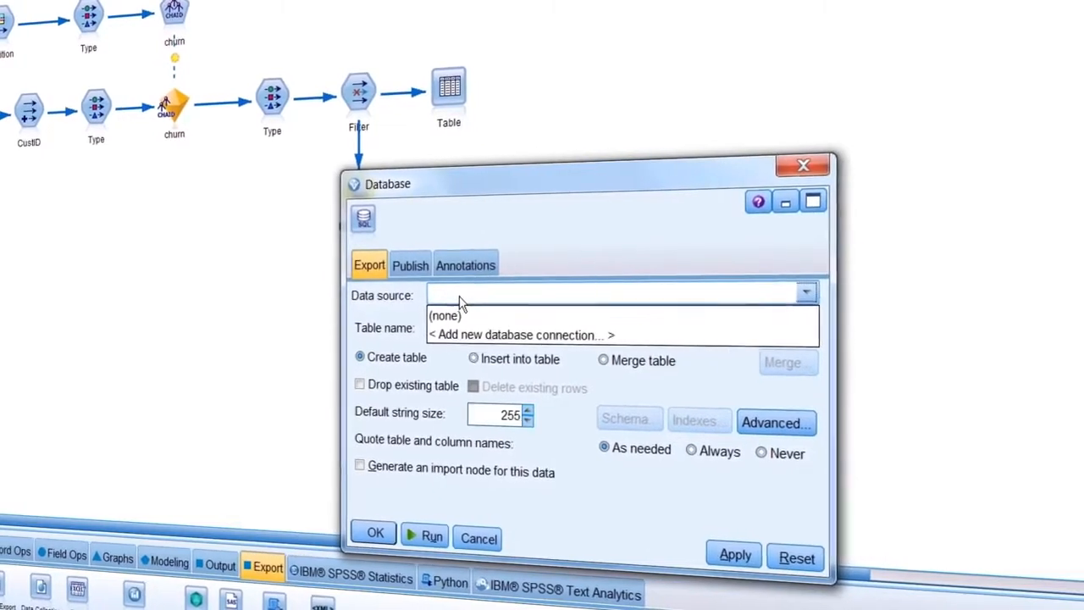
left_click(520, 336)
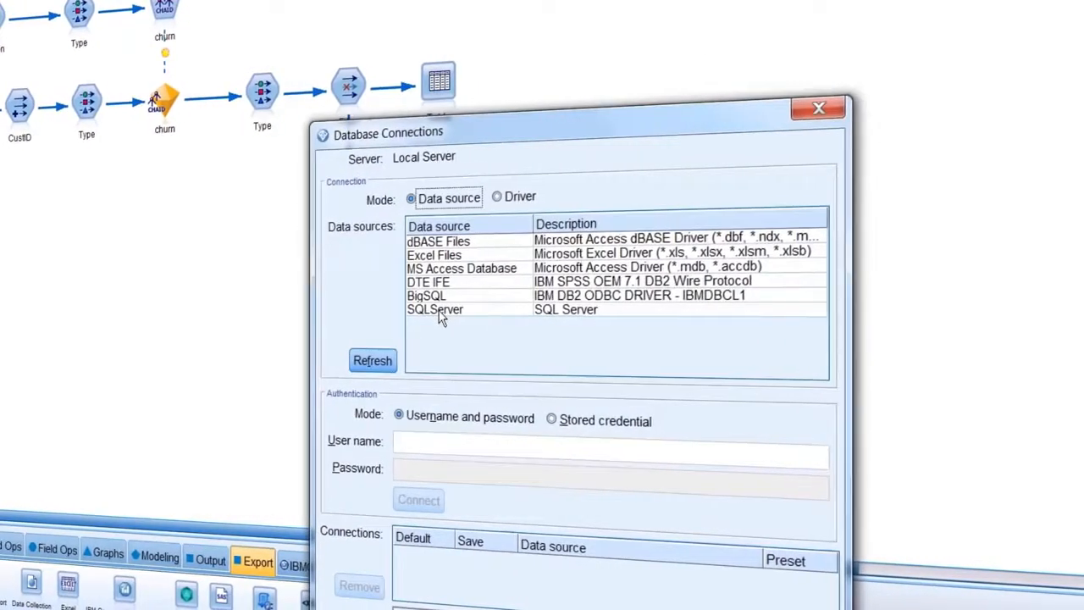
left_click(434, 308)
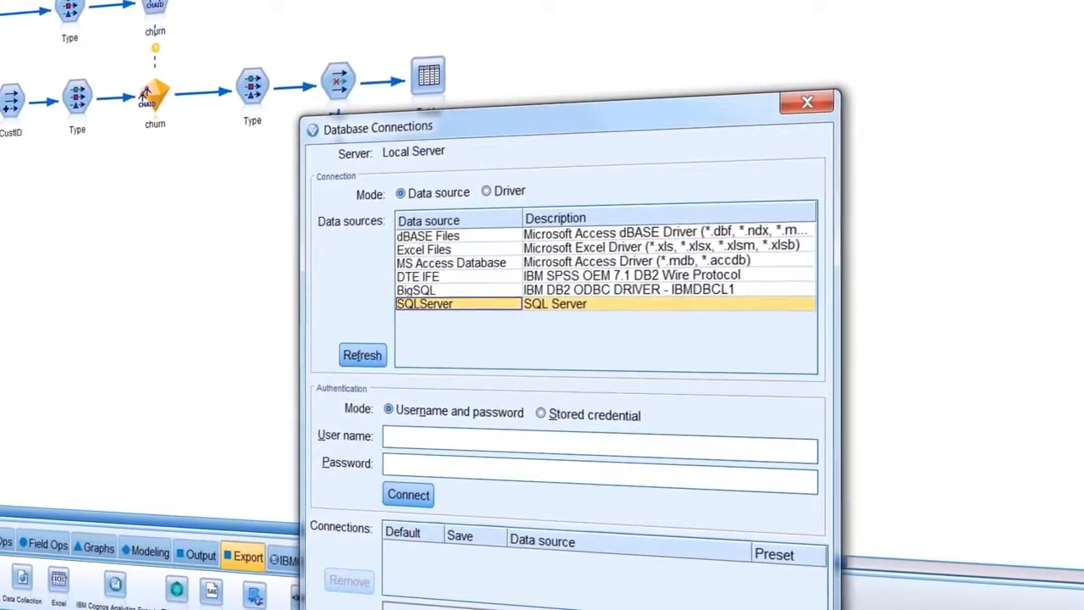
left_click(806, 103)
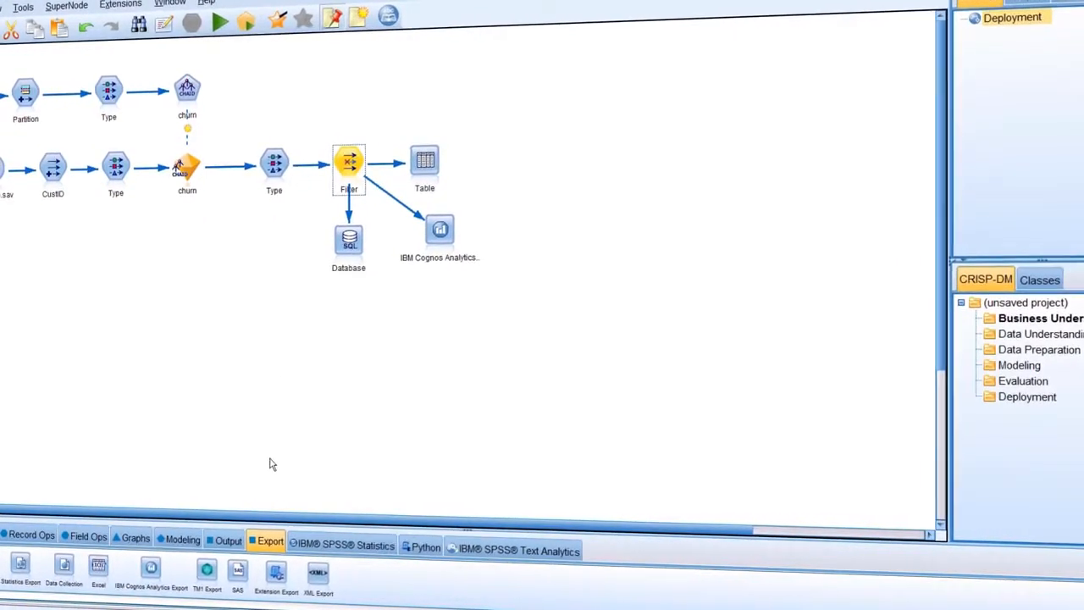
Step: Begin a new database connection from the Database source node, then view the partitioned customer records table
double_click(349, 237)
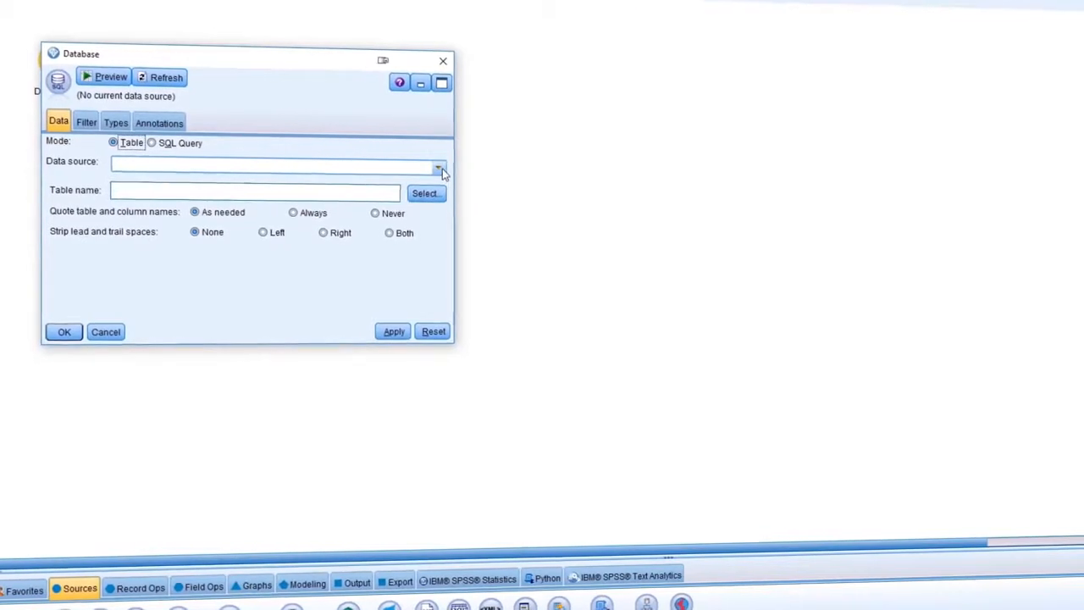
left_click(433, 162)
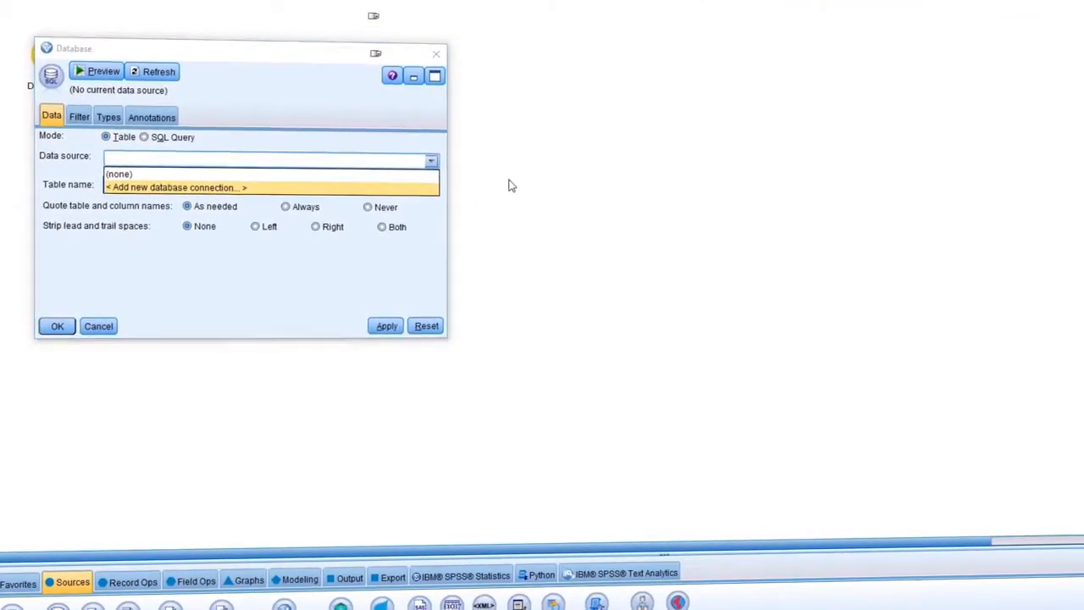
left_click(176, 187)
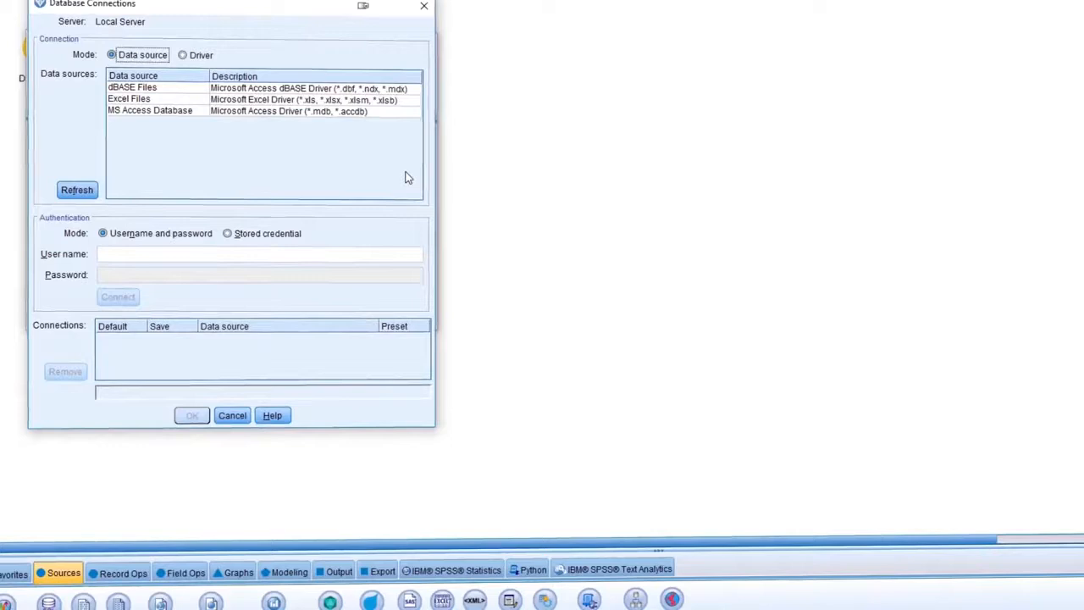
left_click(232, 415)
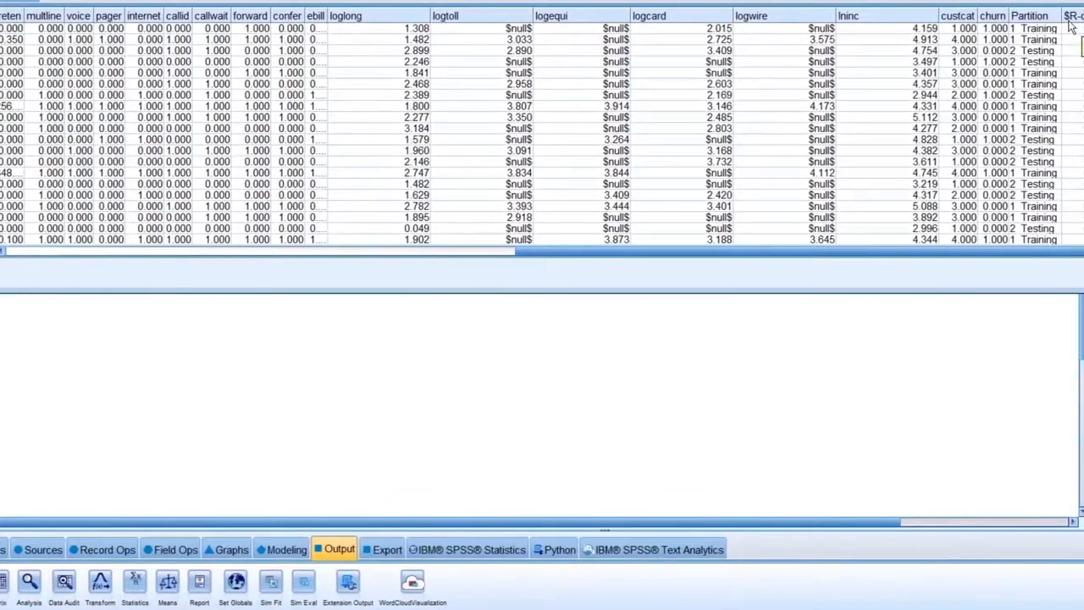